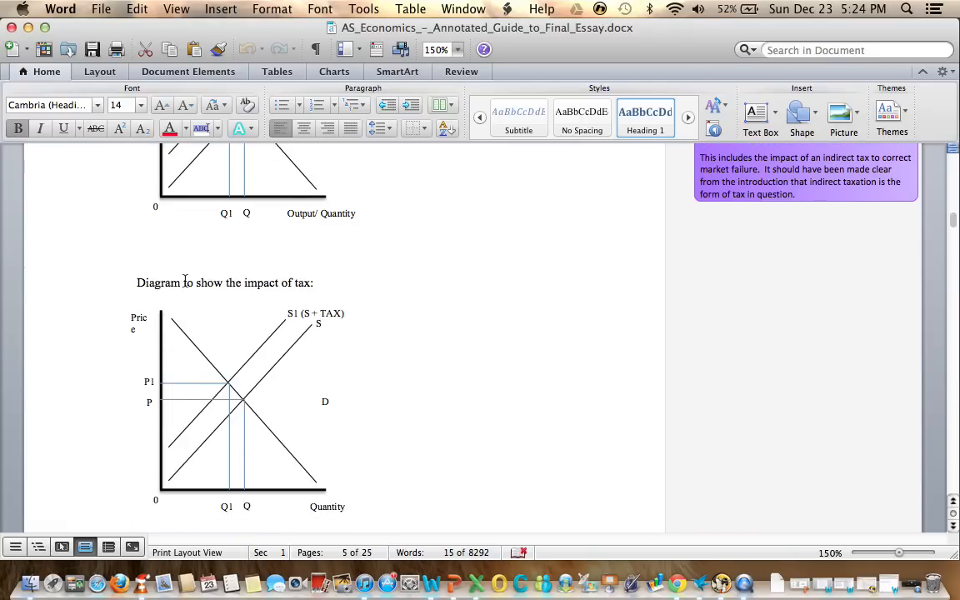
pyautogui.scroll(-3)
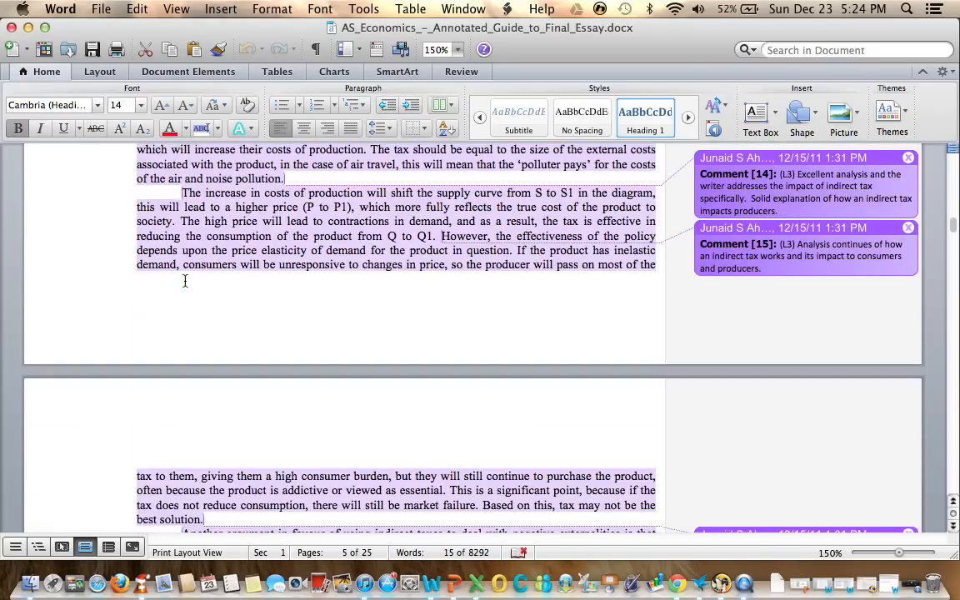
pyautogui.scroll(-3)
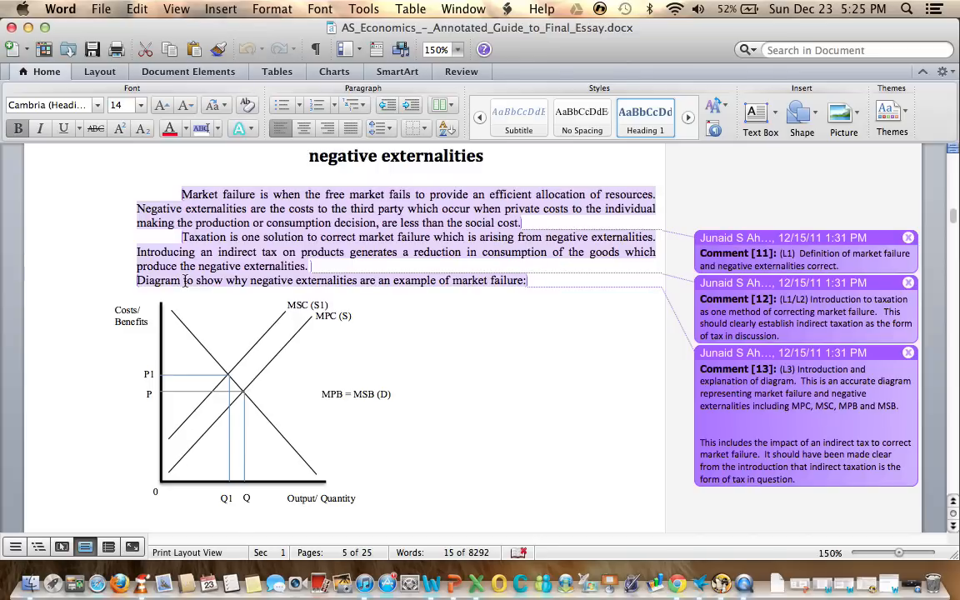
pyautogui.scroll(-3)
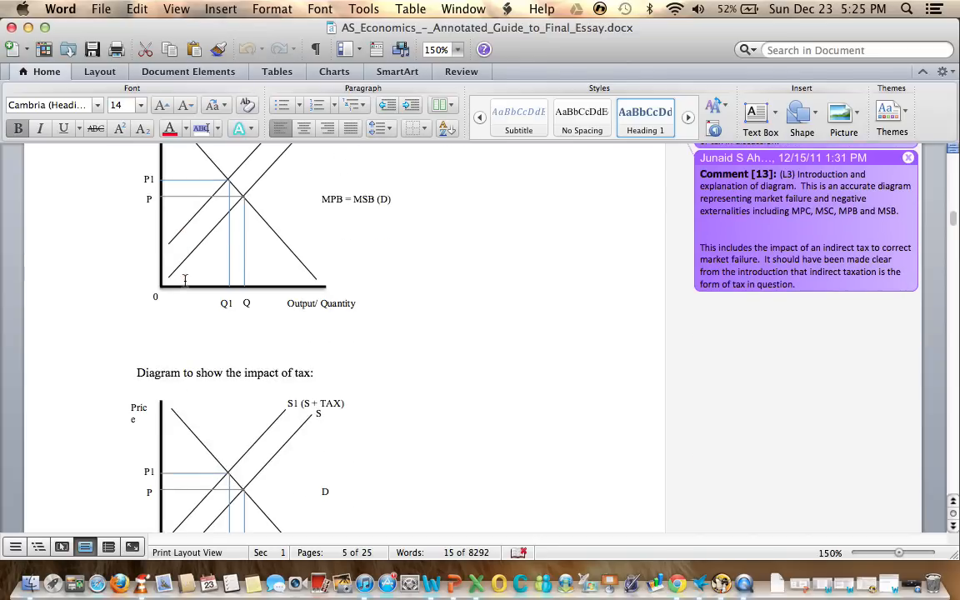
pyautogui.scroll(-3)
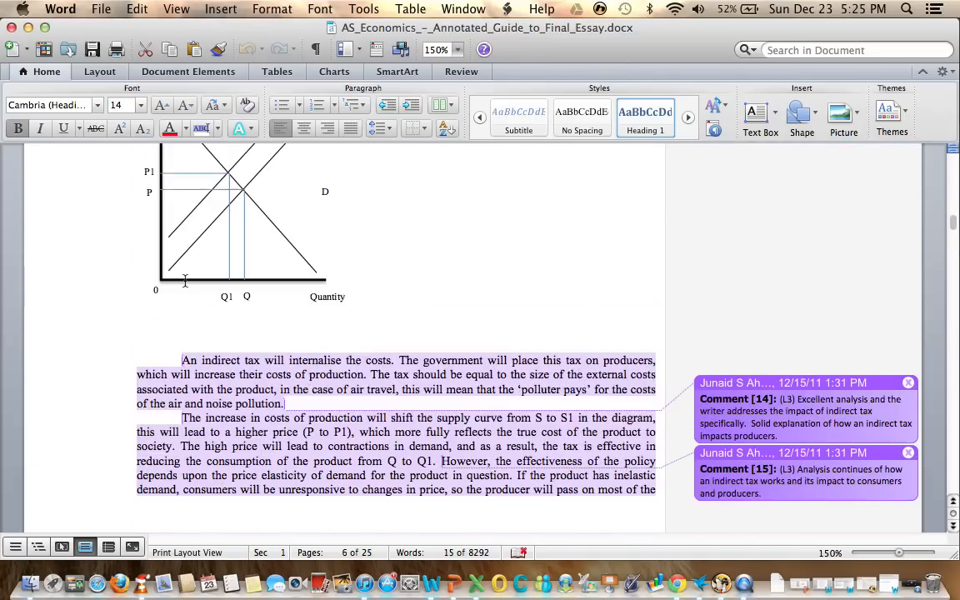
pyautogui.scroll(3)
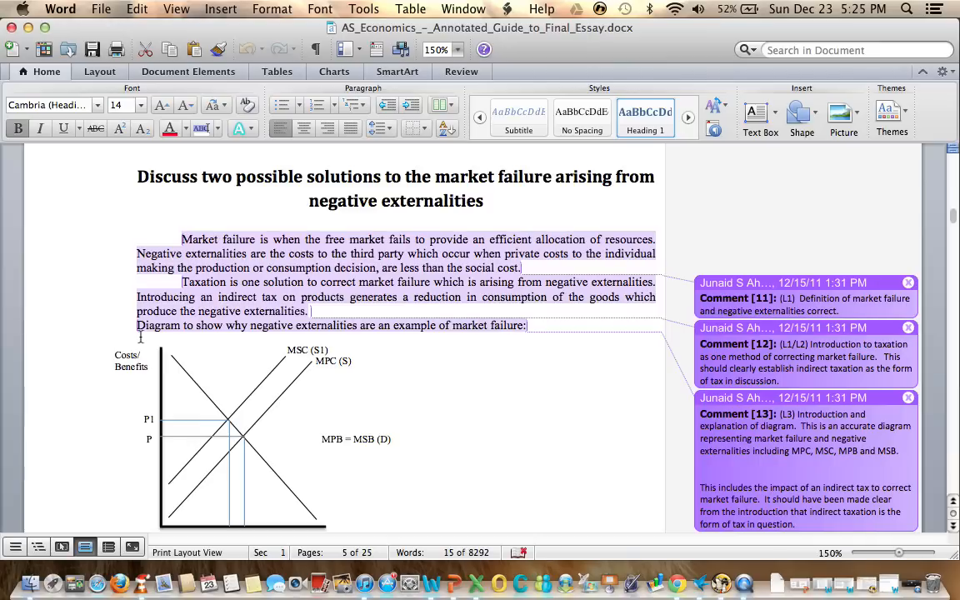
pyautogui.scroll(-3)
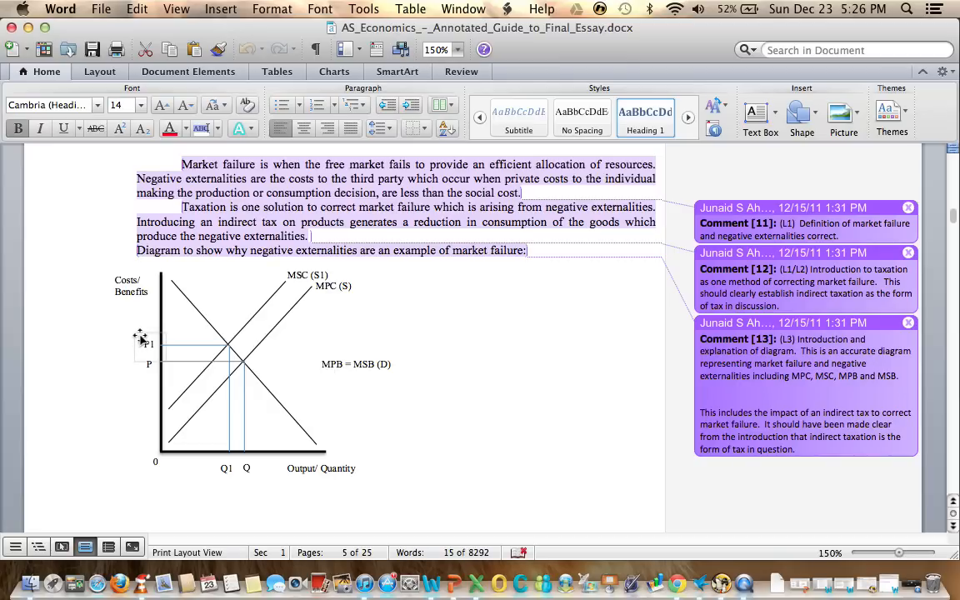
pyautogui.moveTo(137, 330)
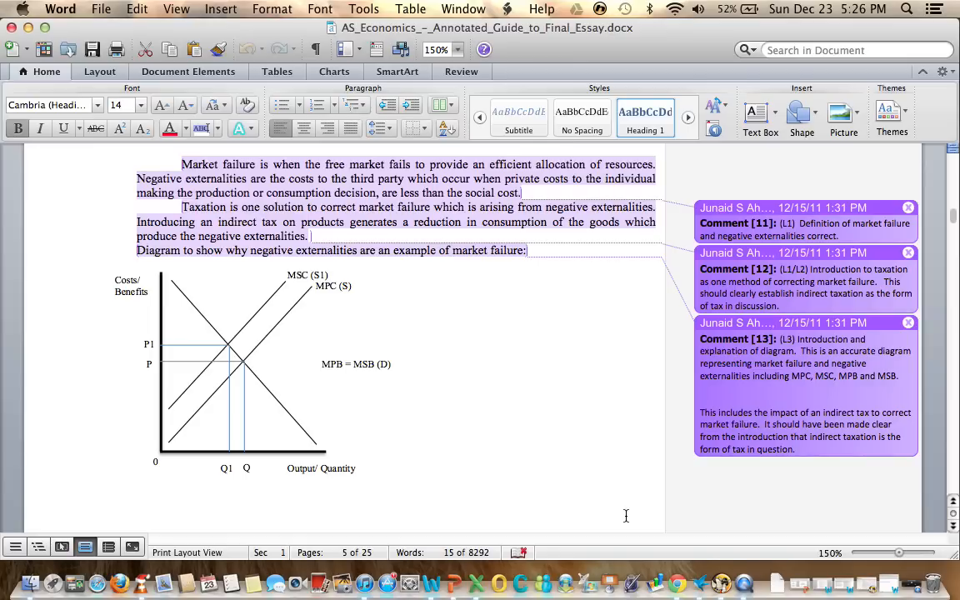
pyautogui.scroll(-3)
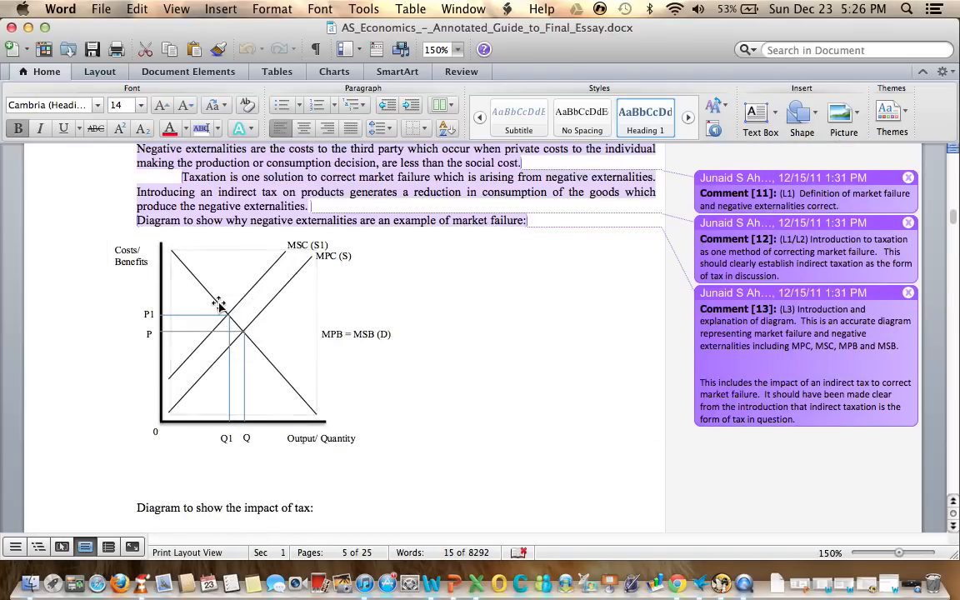
pyautogui.scroll(-3)
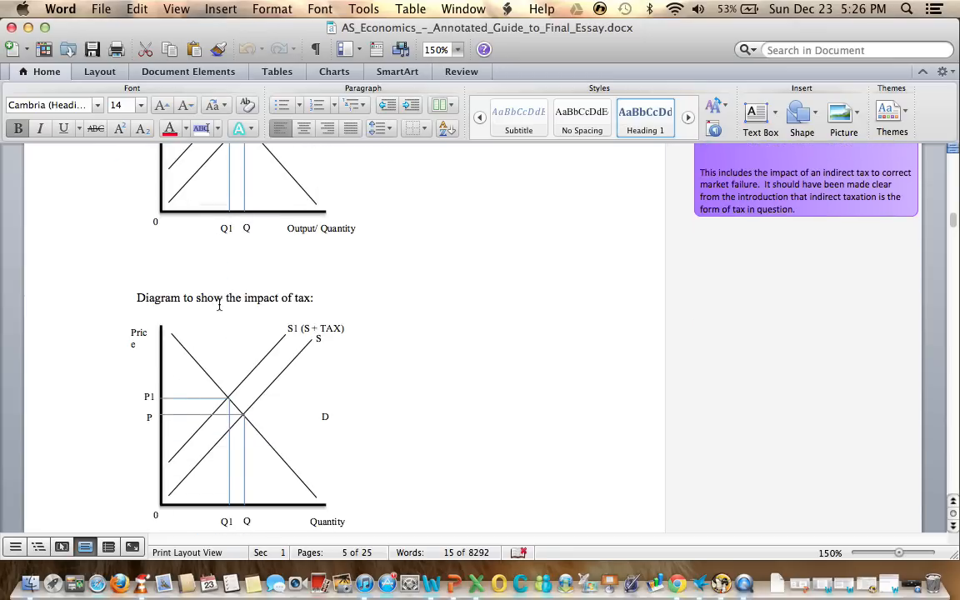
pyautogui.scroll(-3)
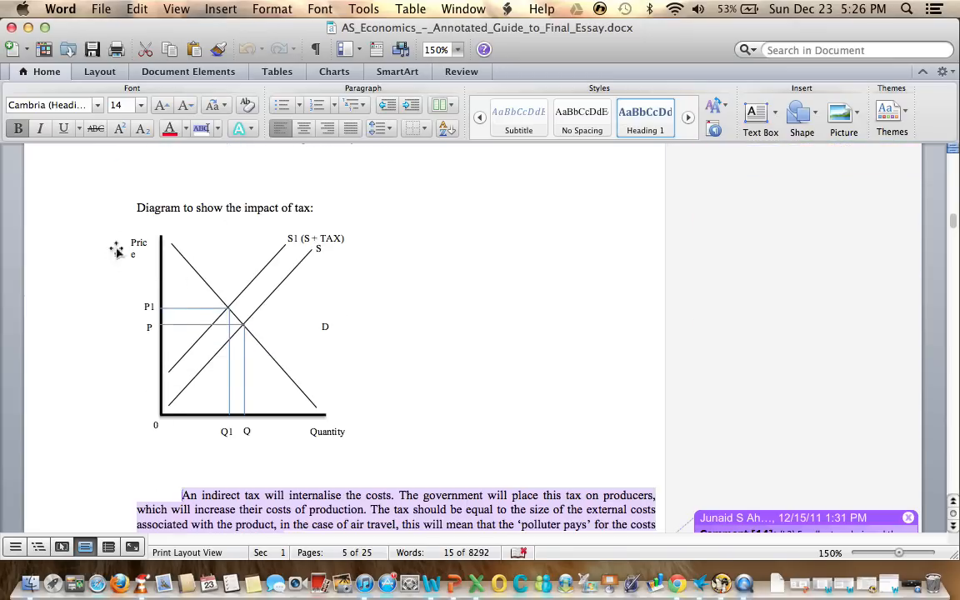
pyautogui.moveTo(119, 258)
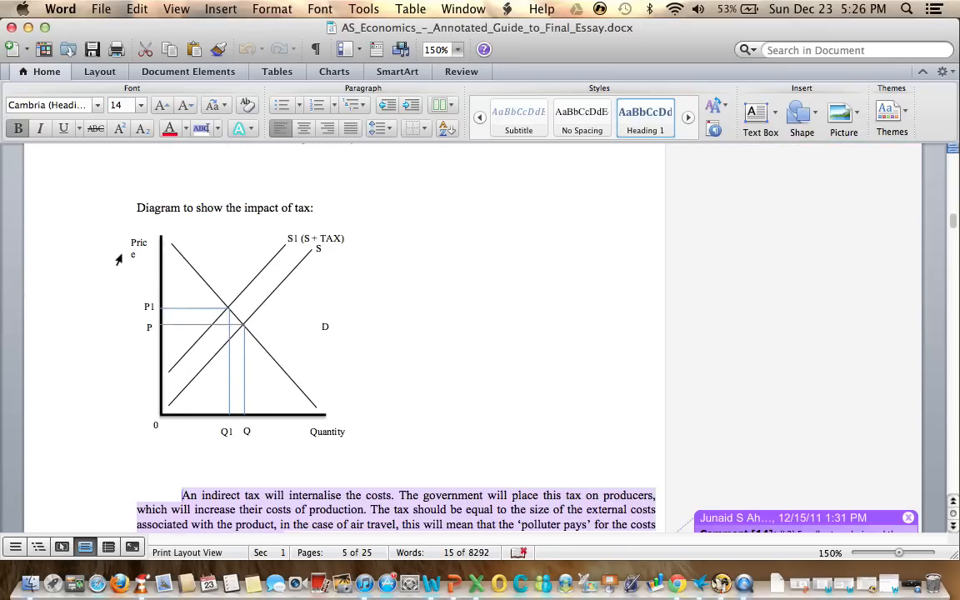
pyautogui.moveTo(279, 301)
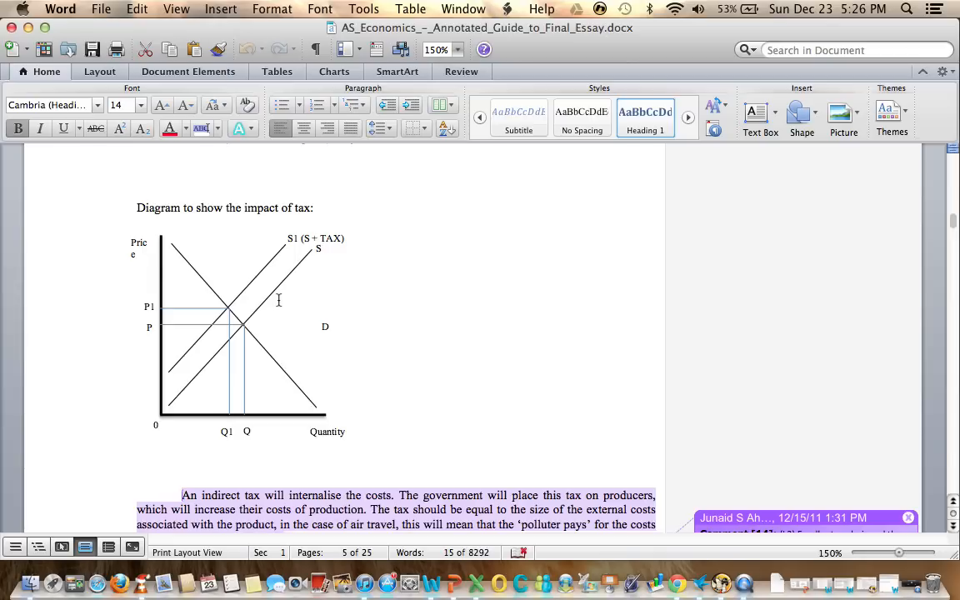
pyautogui.moveTo(517, 361)
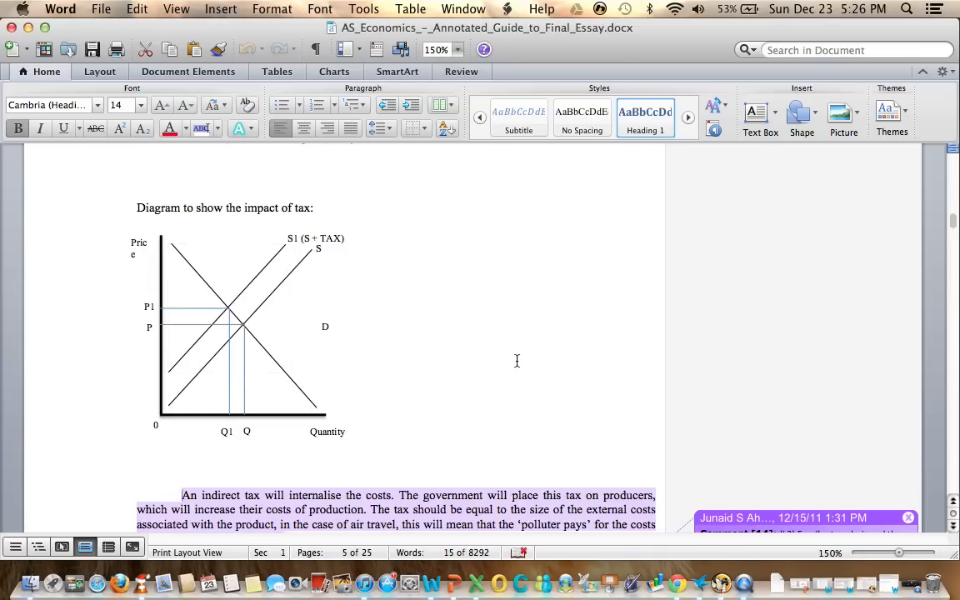
pyautogui.scroll(-3)
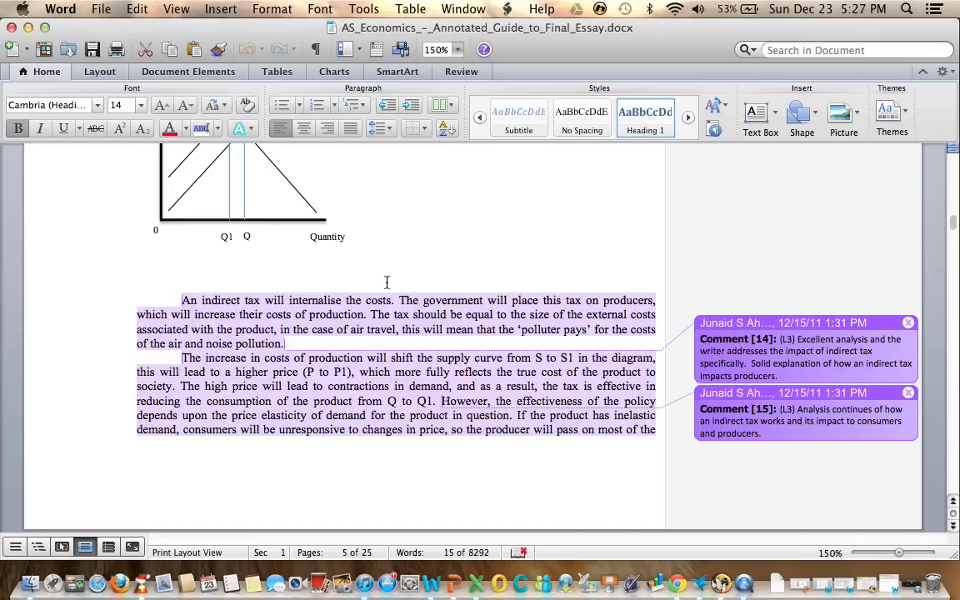
pyautogui.scroll(-3)
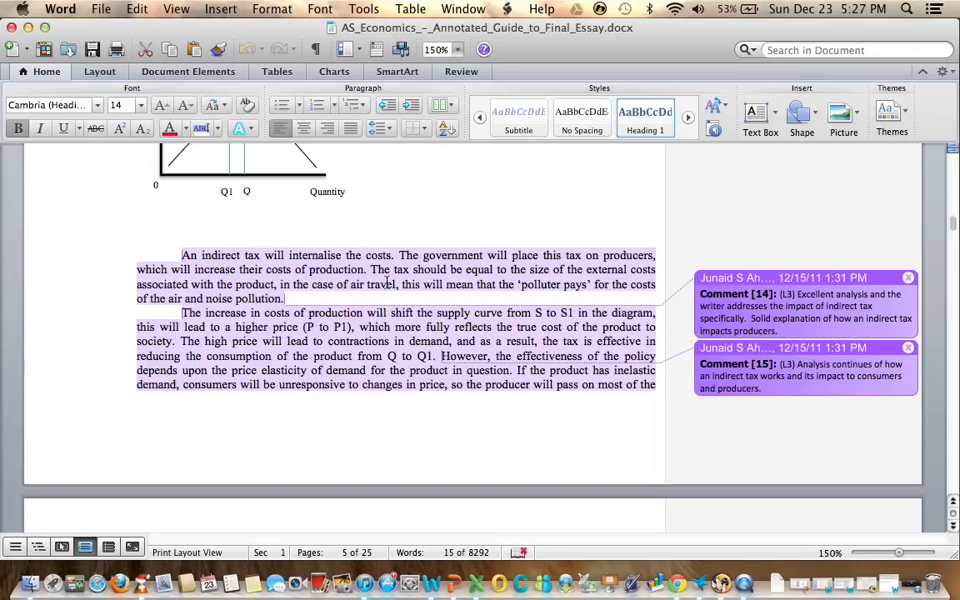
pyautogui.scroll(-3)
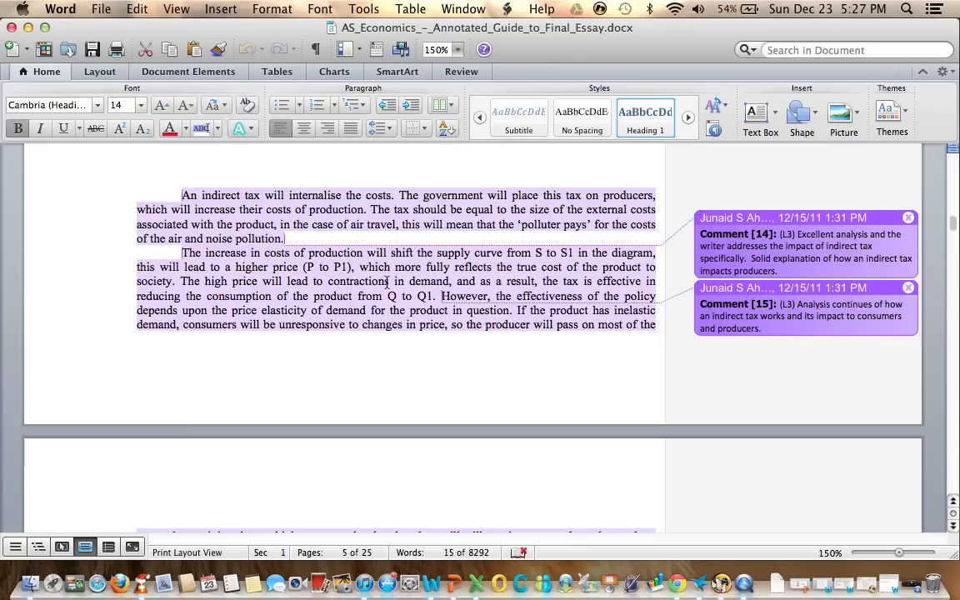
pyautogui.scroll(-3)
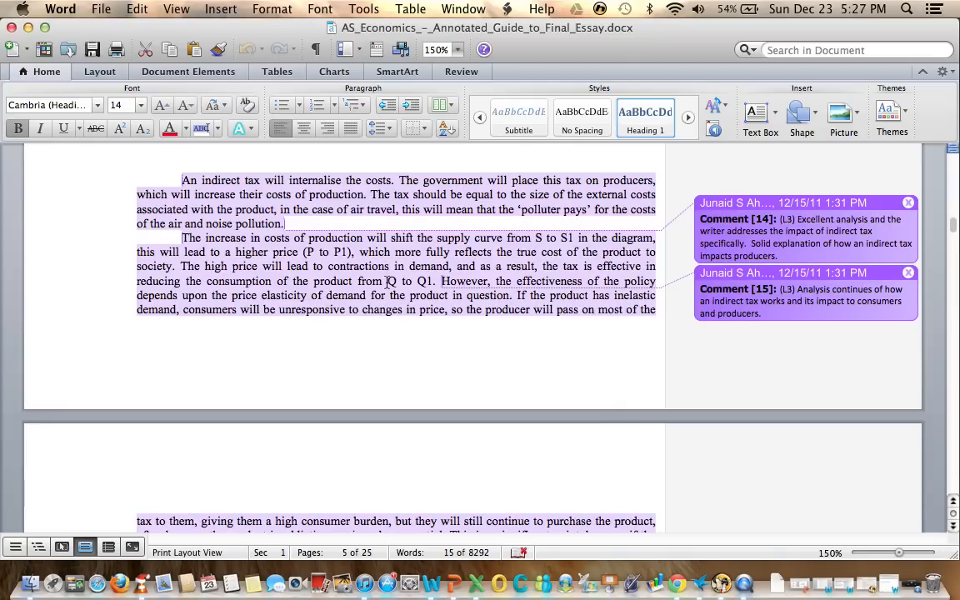
pyautogui.scroll(-3)
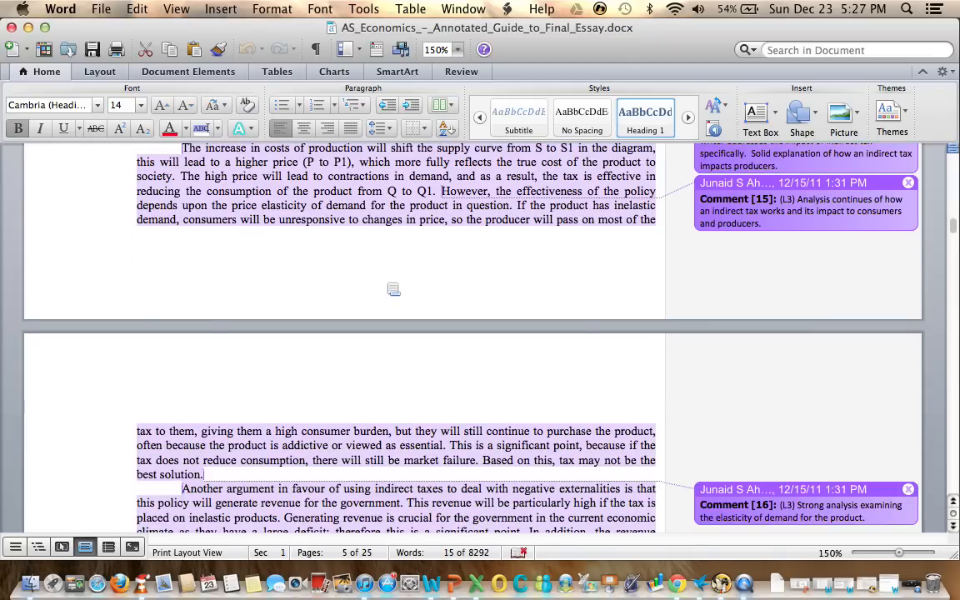
pyautogui.scroll(-3)
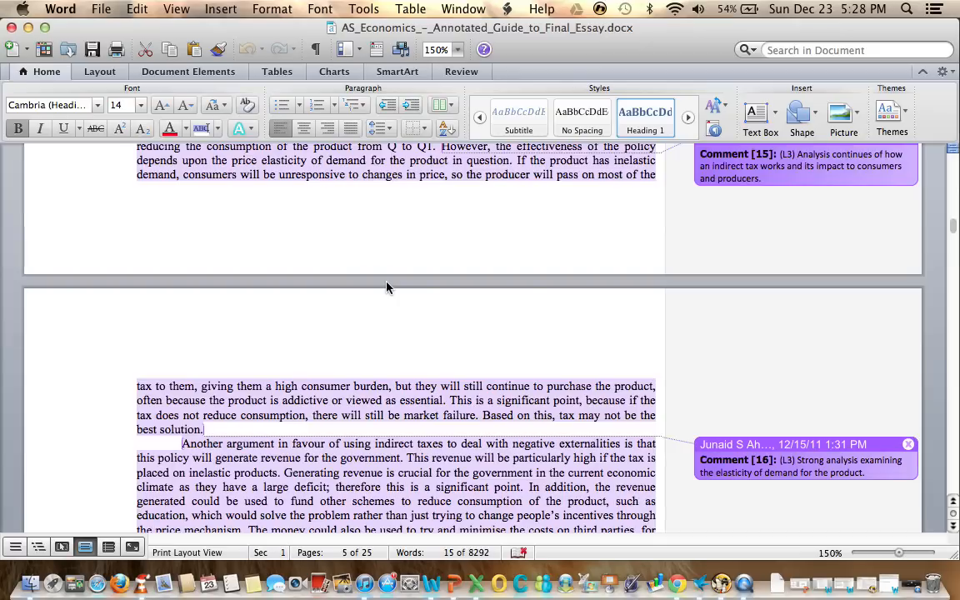
pyautogui.scroll(-3)
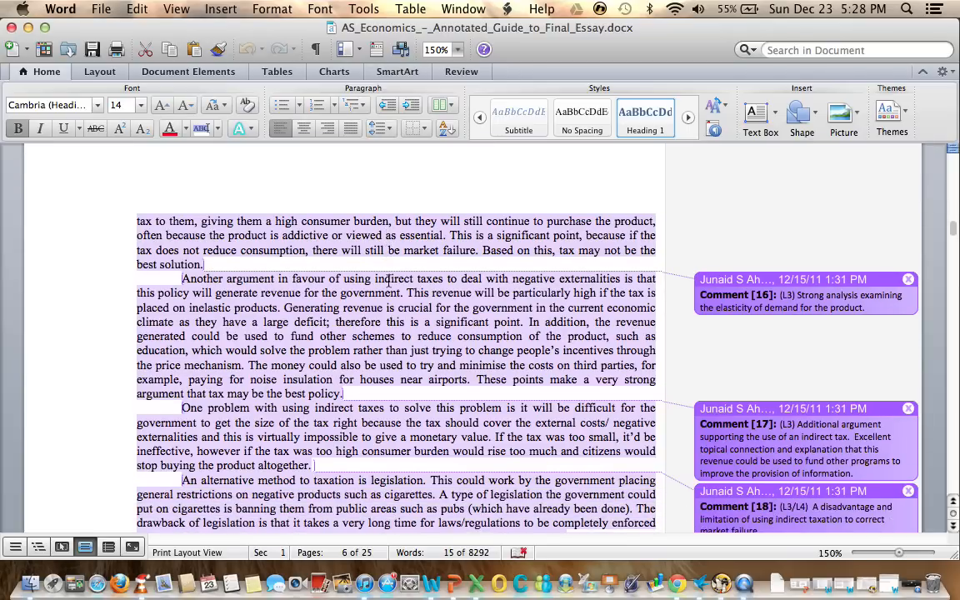
pyautogui.scroll(-3)
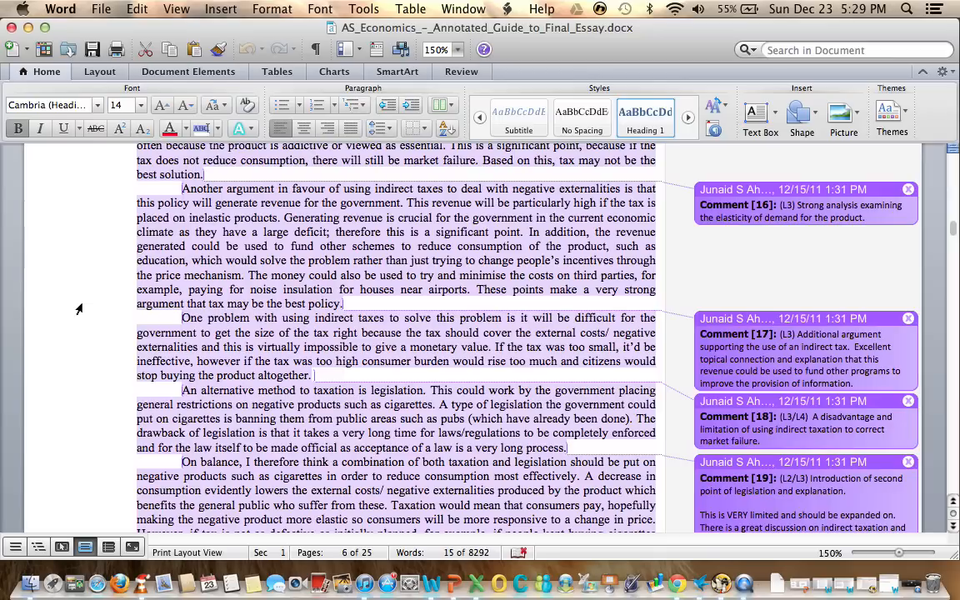
pyautogui.scroll(-3)
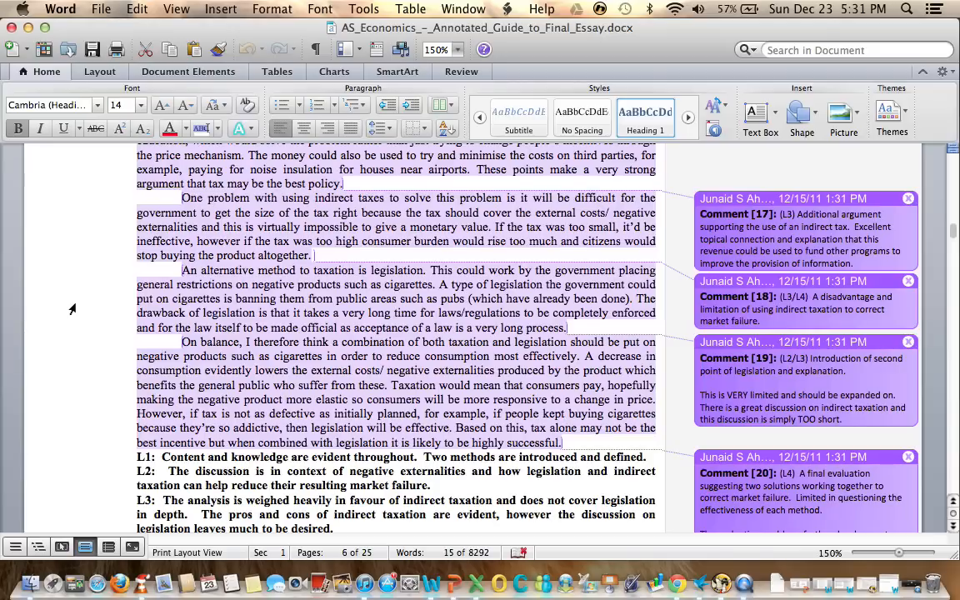
pyautogui.scroll(-3)
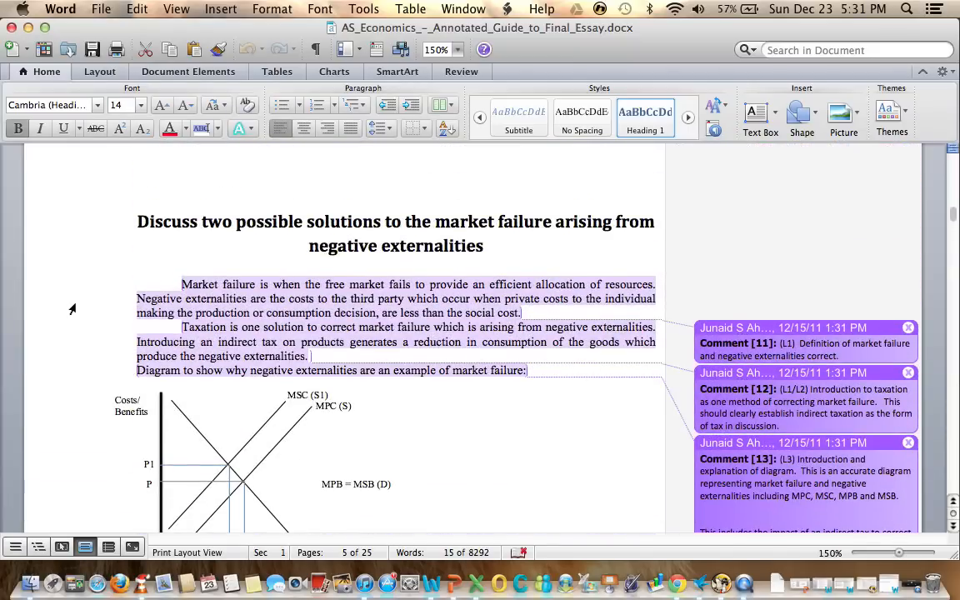
pyautogui.scroll(-3)
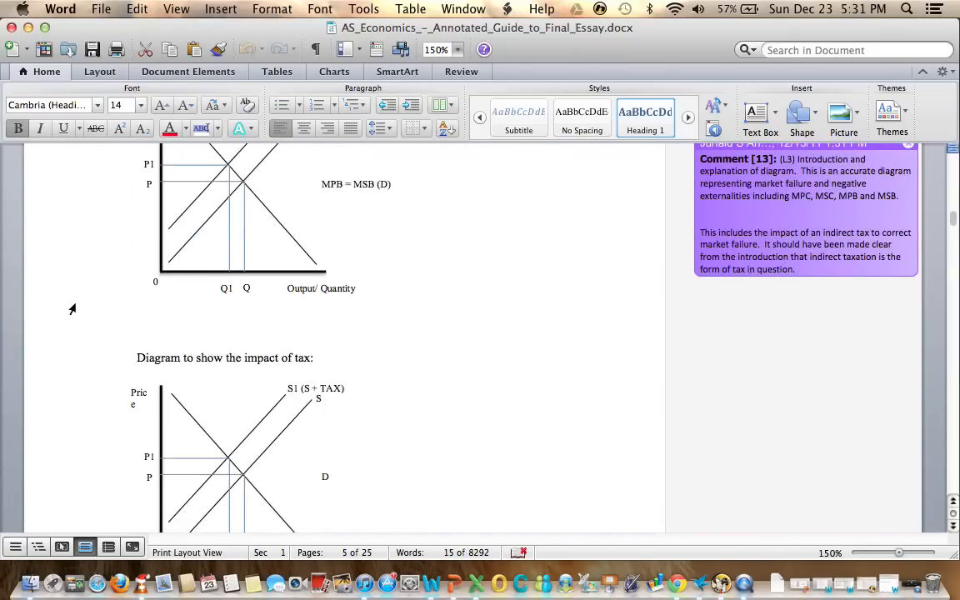
pyautogui.scroll(-3)
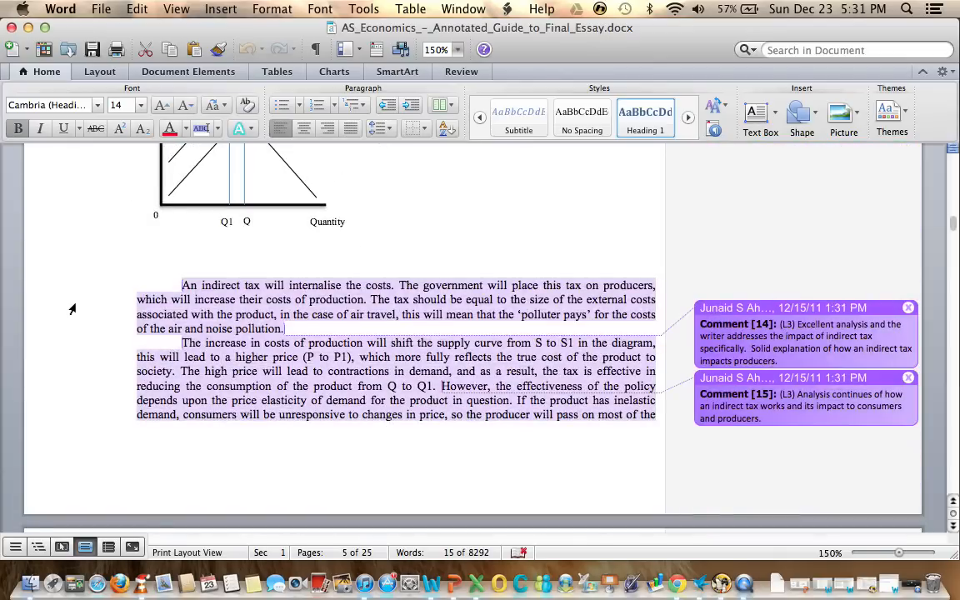
pyautogui.scroll(3)
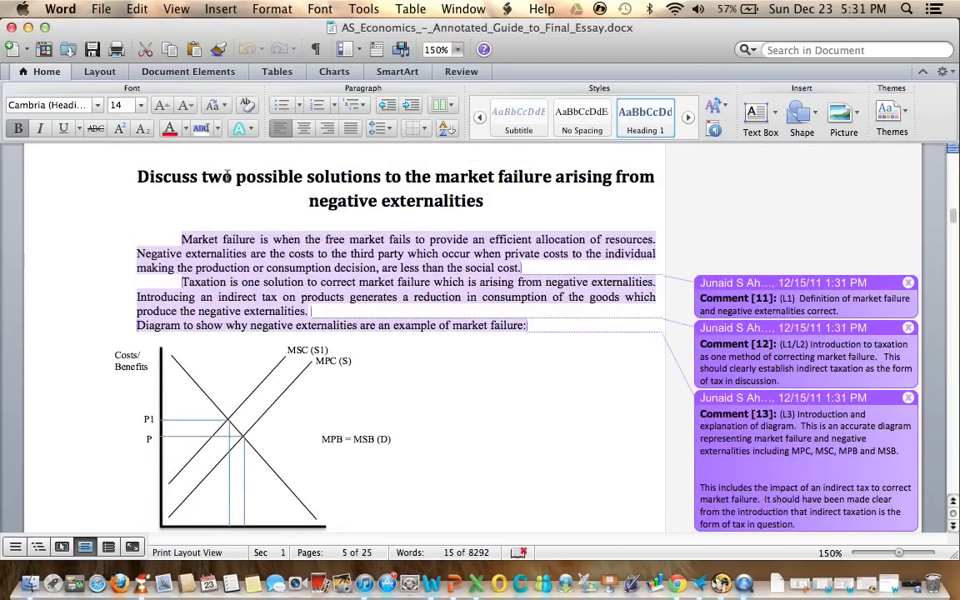
pyautogui.scroll(-3)
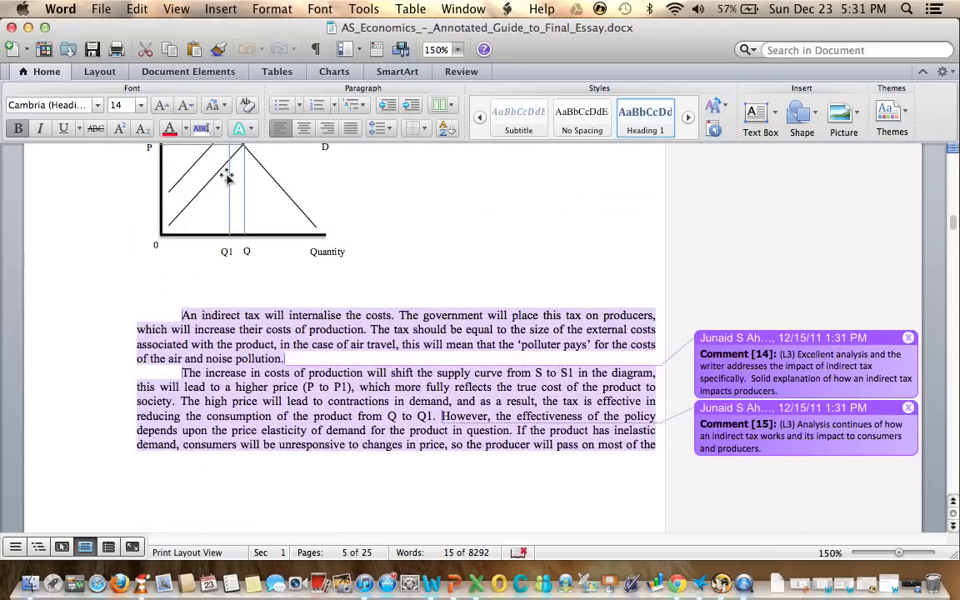
pyautogui.scroll(-3)
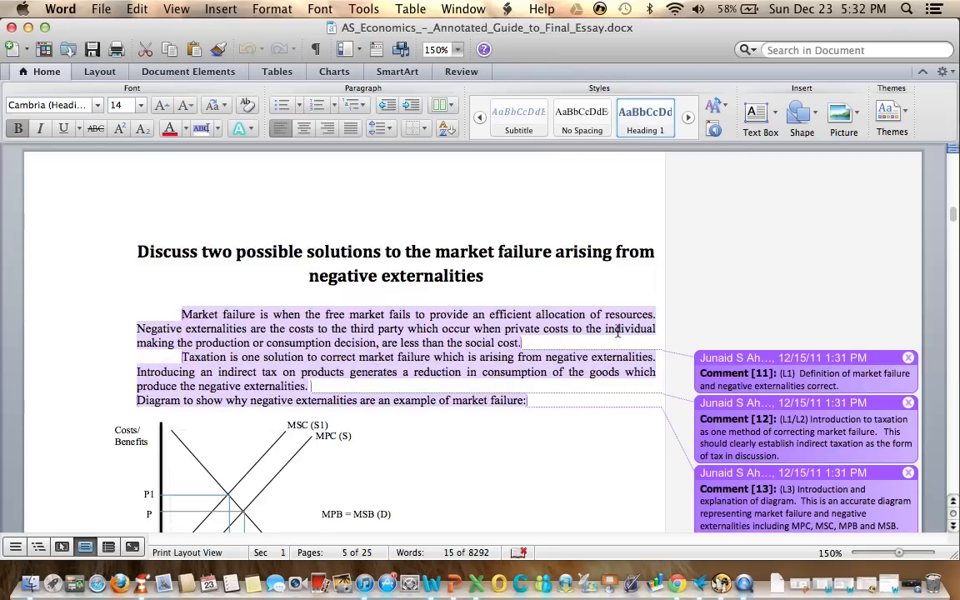
pyautogui.moveTo(934, 590)
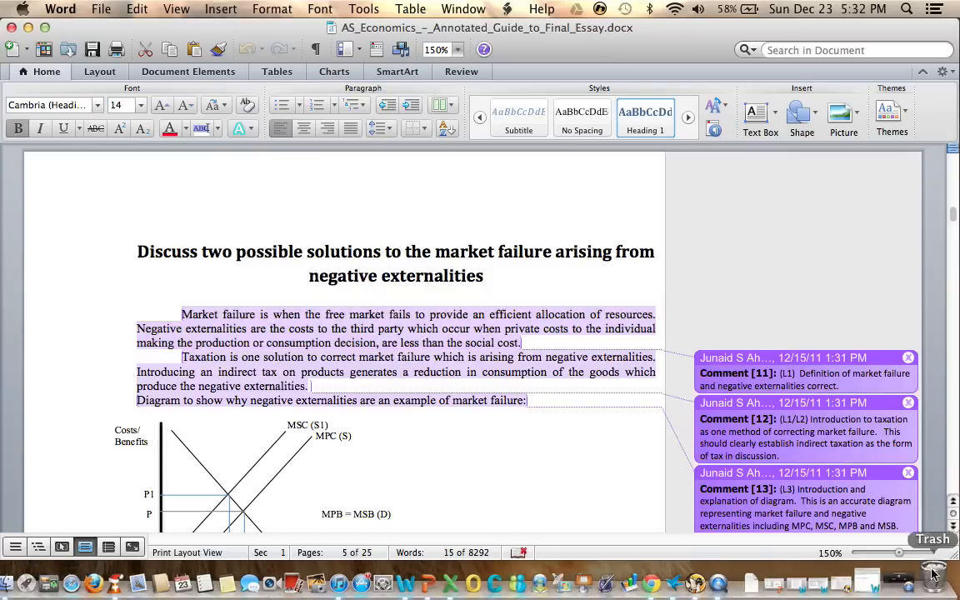